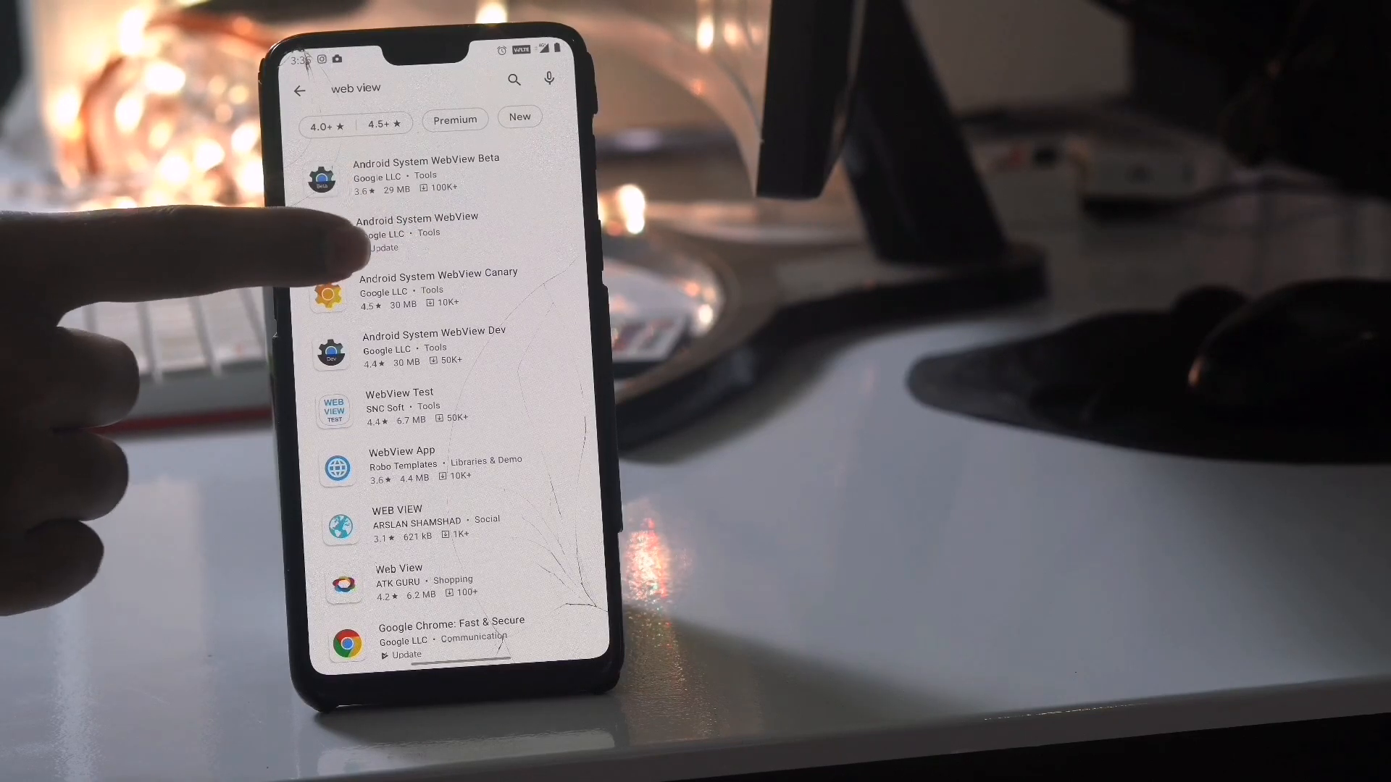
Step: Open the Android System WebView (Google LLC) listing from the 'web view' search results
{"action": "left_click", "coordinate": [418, 232]}
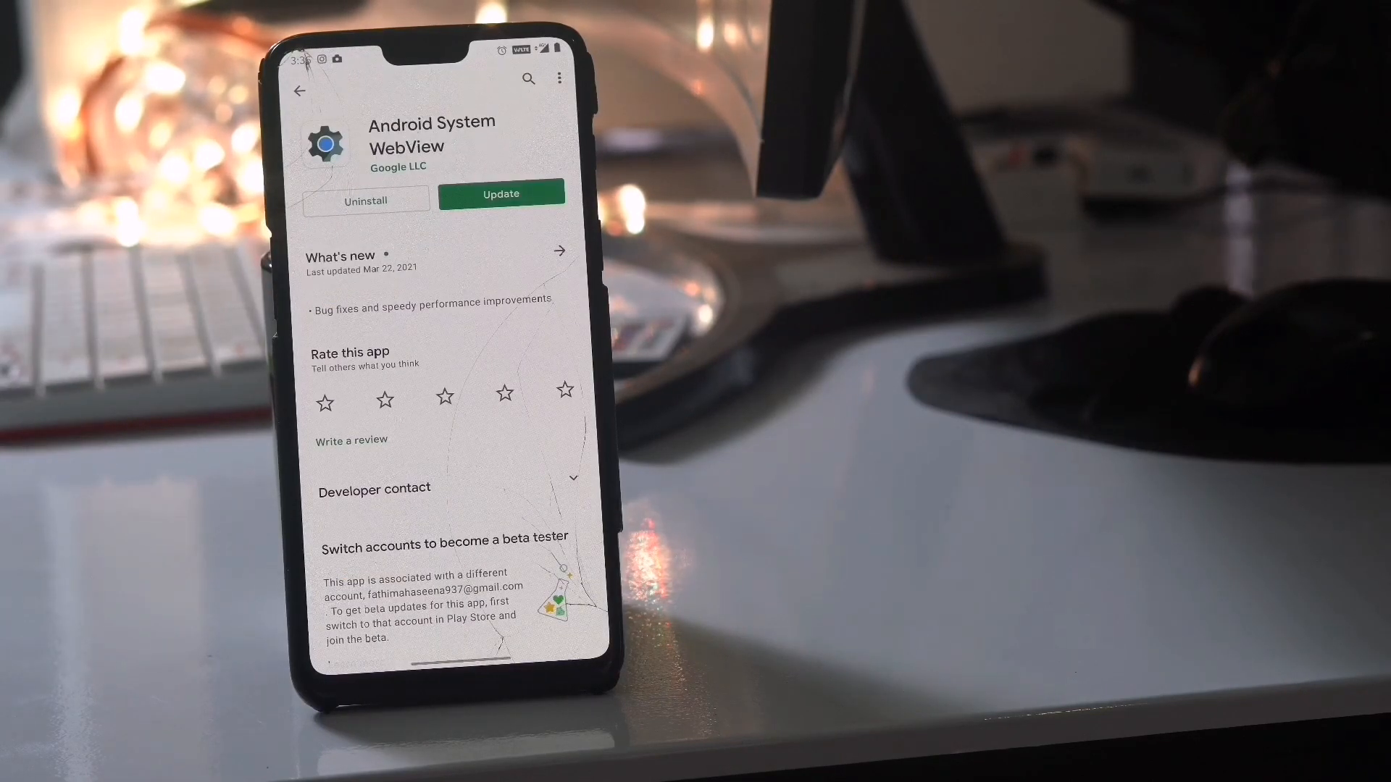
Step: Uninstall the Android System WebView updates, leaving only the Update button
{"action": "left_click", "coordinate": [364, 201]}
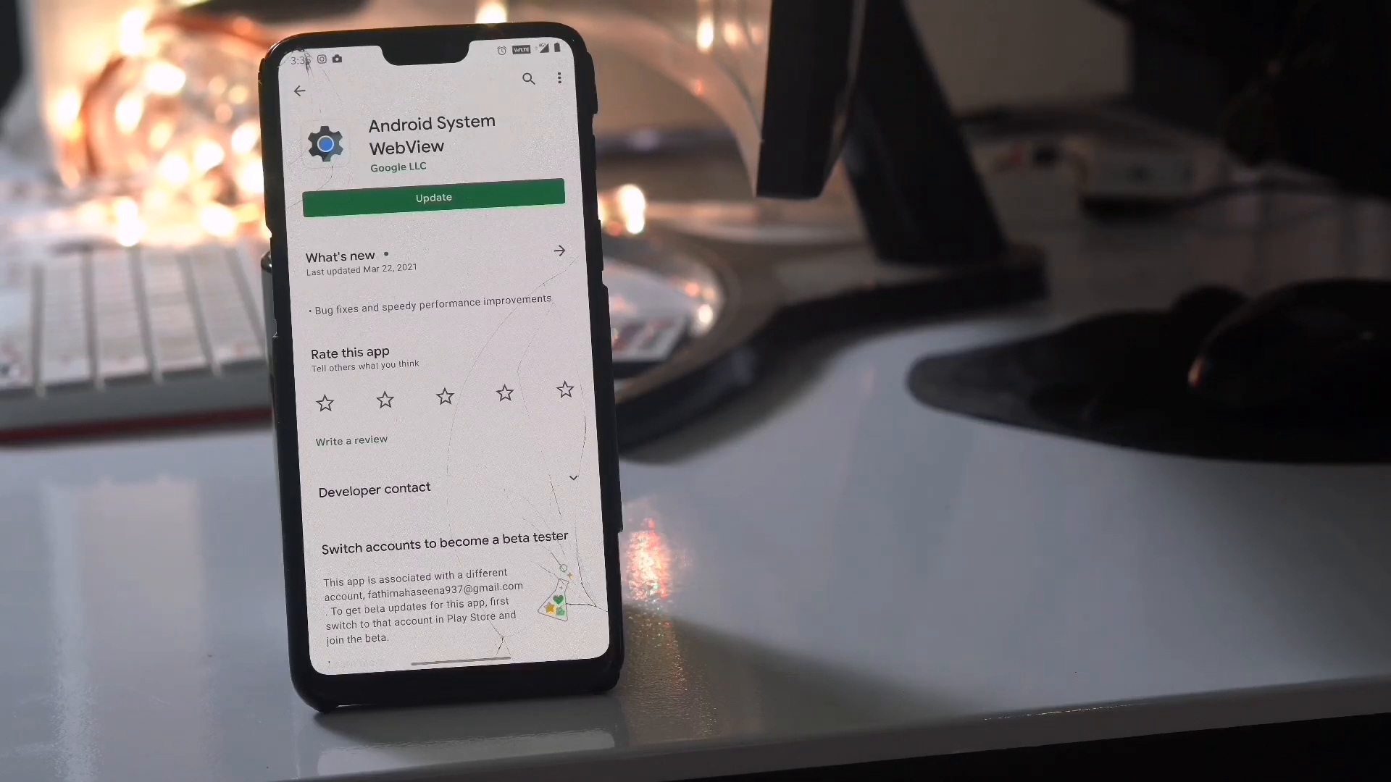
{"action": "scroll", "scroll_direction": "down", "scroll_amount": 3}
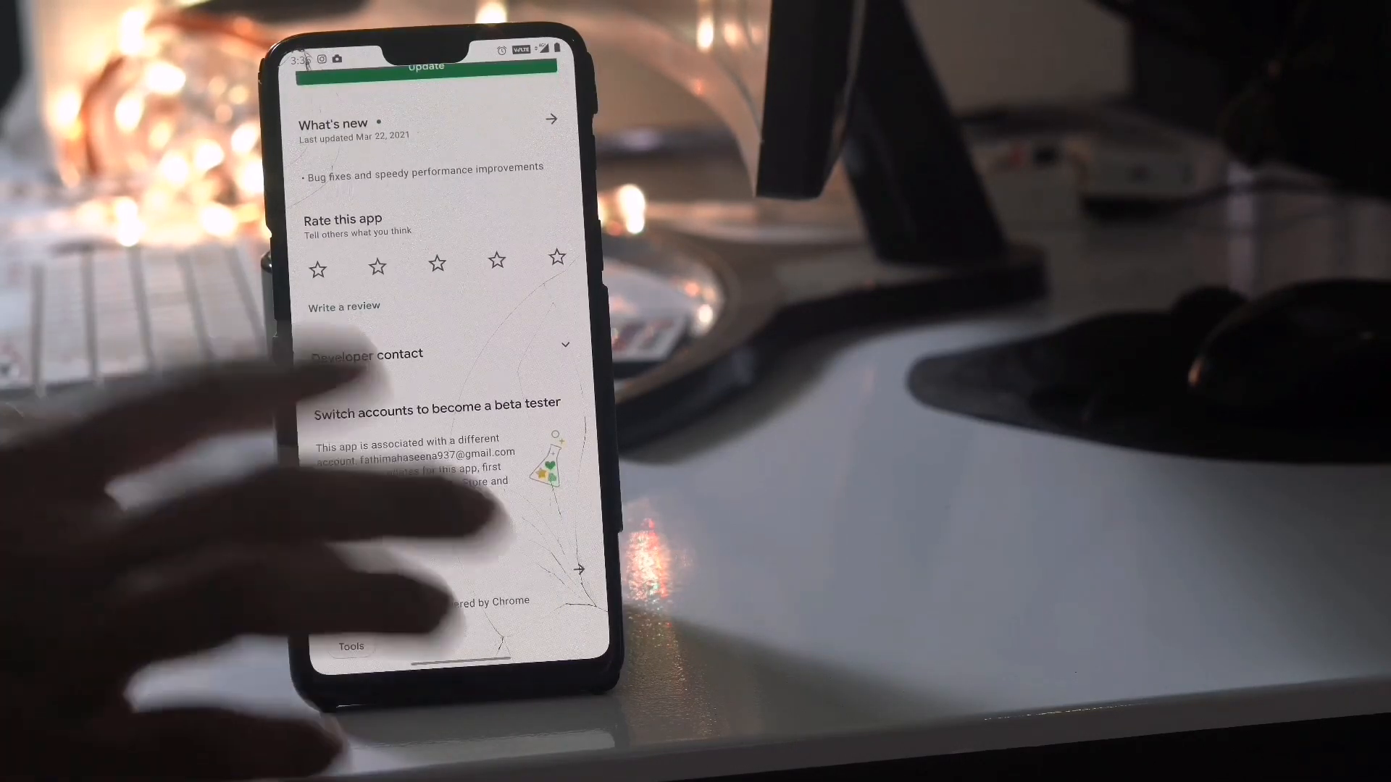